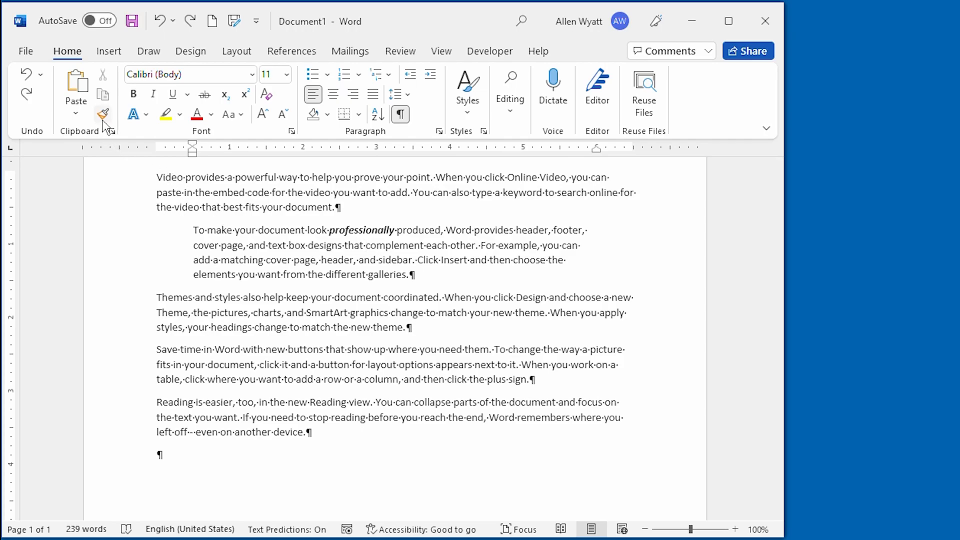
mouse_move(102, 114)
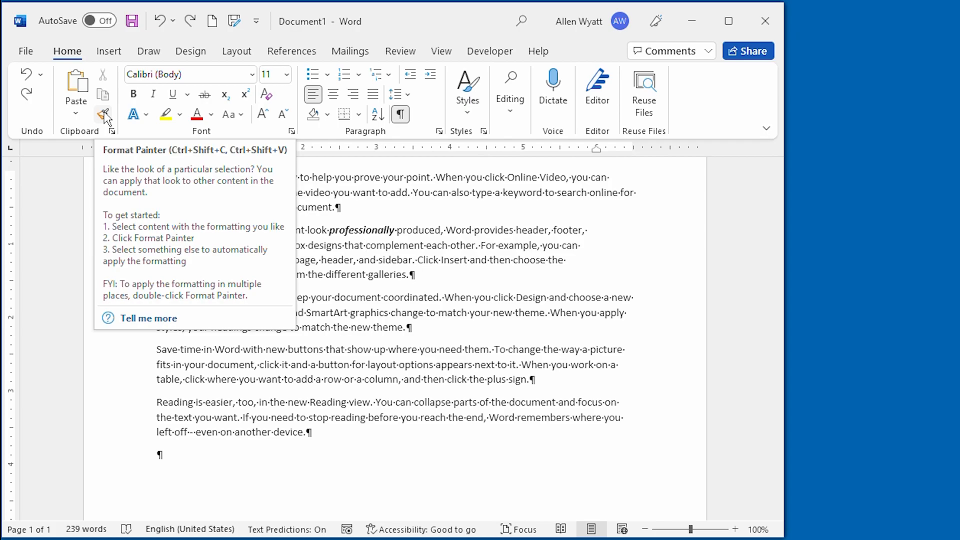
Step: Pick up the indented paragraph's formatting with Format Painter
left_click(101, 115)
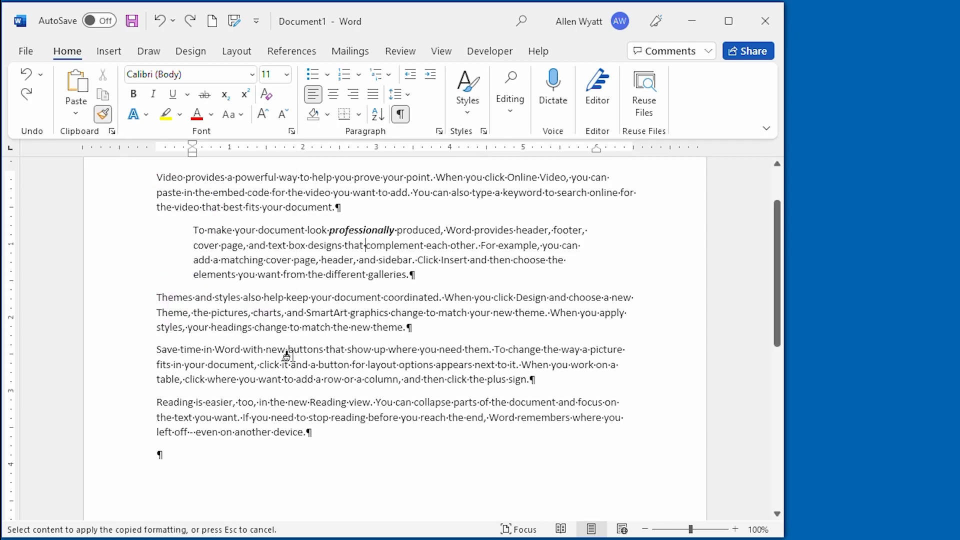
mouse_move(373, 362)
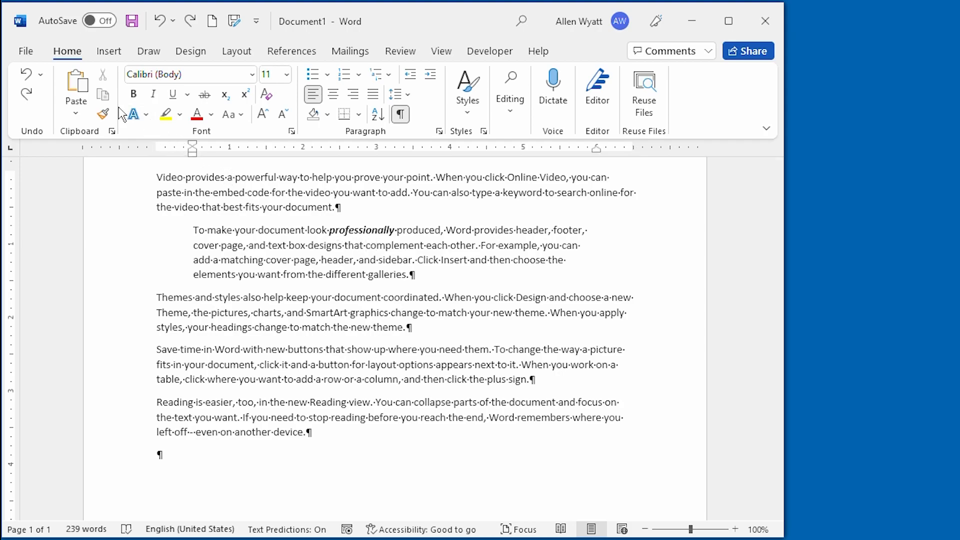
mouse_move(103, 112)
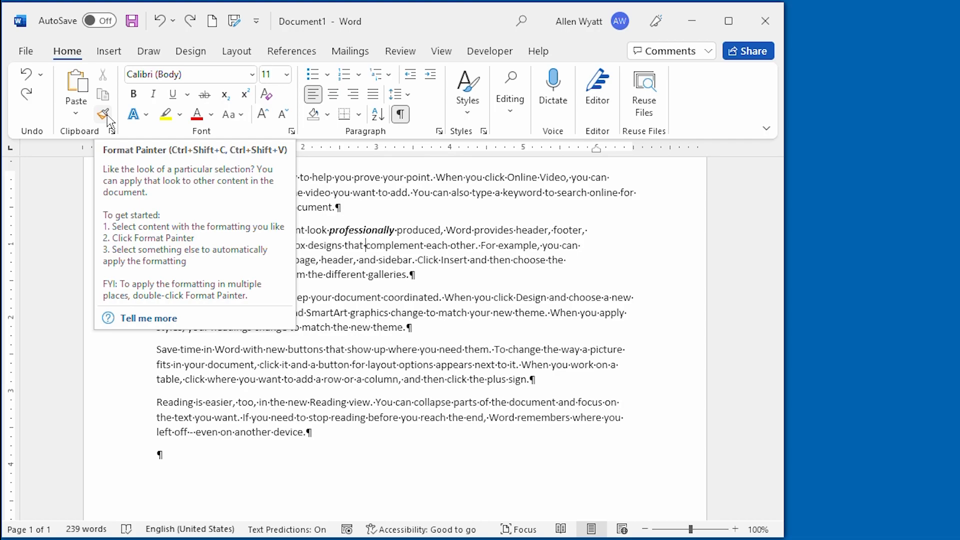
Step: Pick up the indented paragraph's formatting again with Format Painter
left_click(101, 114)
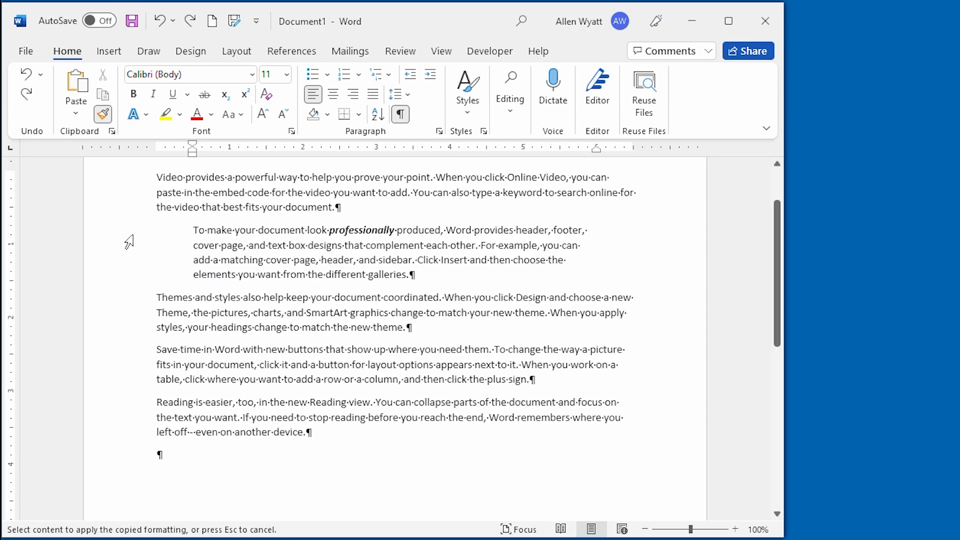
mouse_move(396, 210)
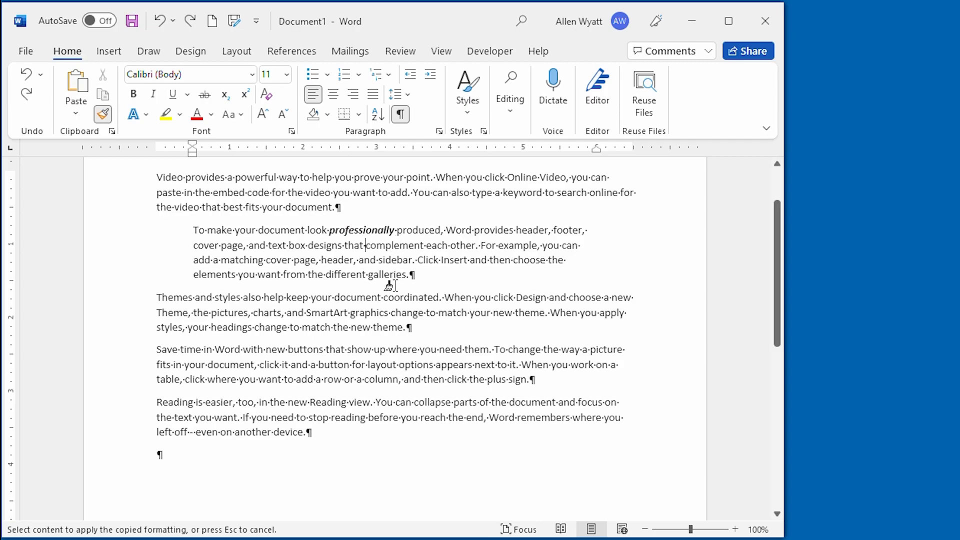
mouse_move(391, 364)
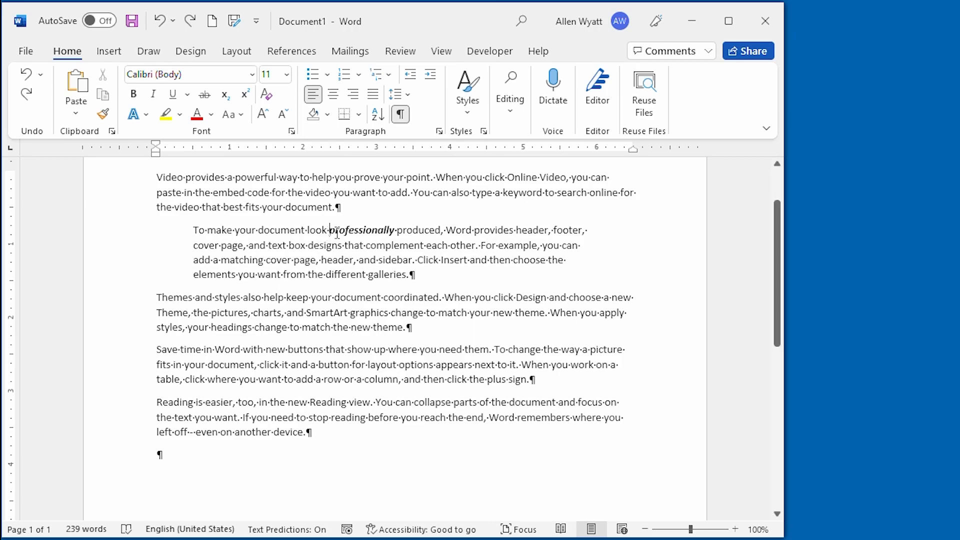
Step: Select the bold italic word 'professionally' as the formatting source
double_click(360, 230)
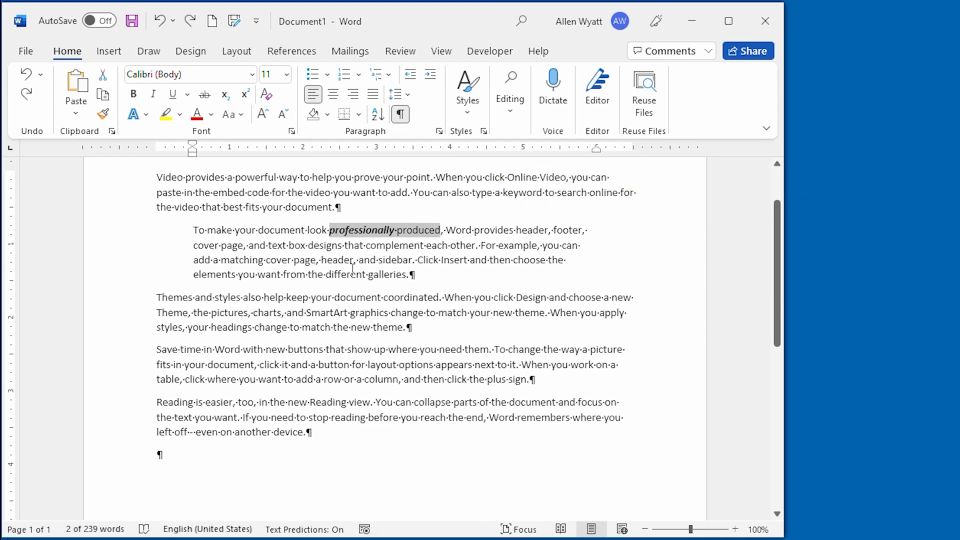
mouse_move(144, 146)
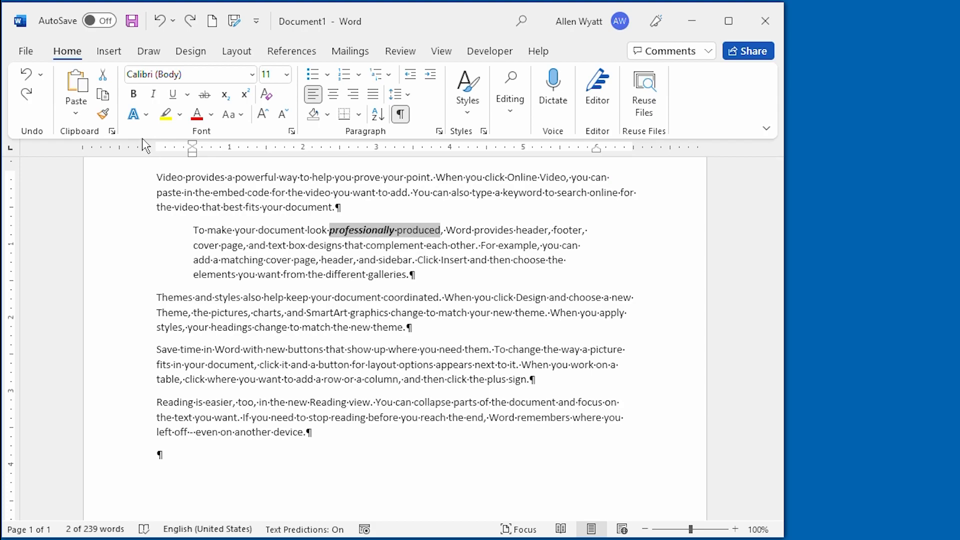
mouse_move(102, 115)
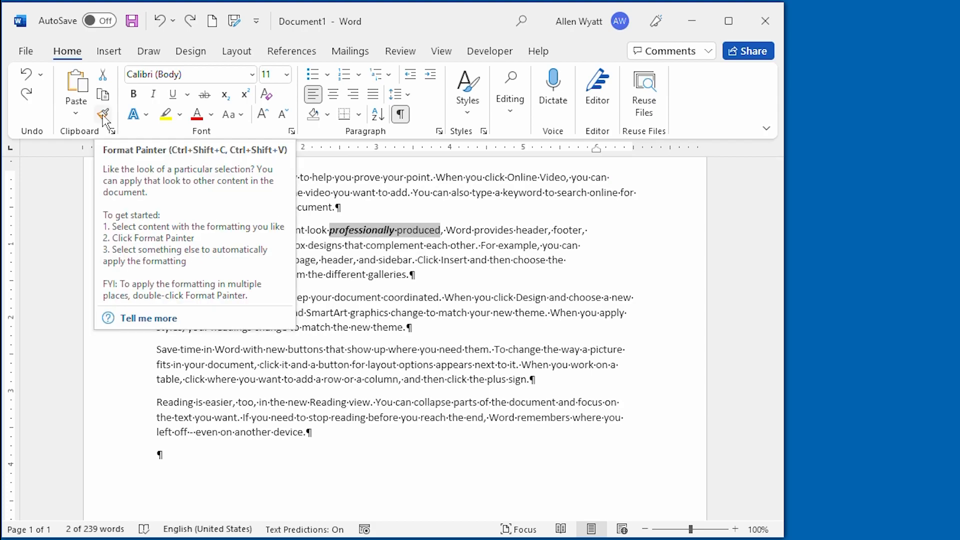
Step: Copy the bold italic formatting of 'professionally' with Format Painter
left_click(102, 114)
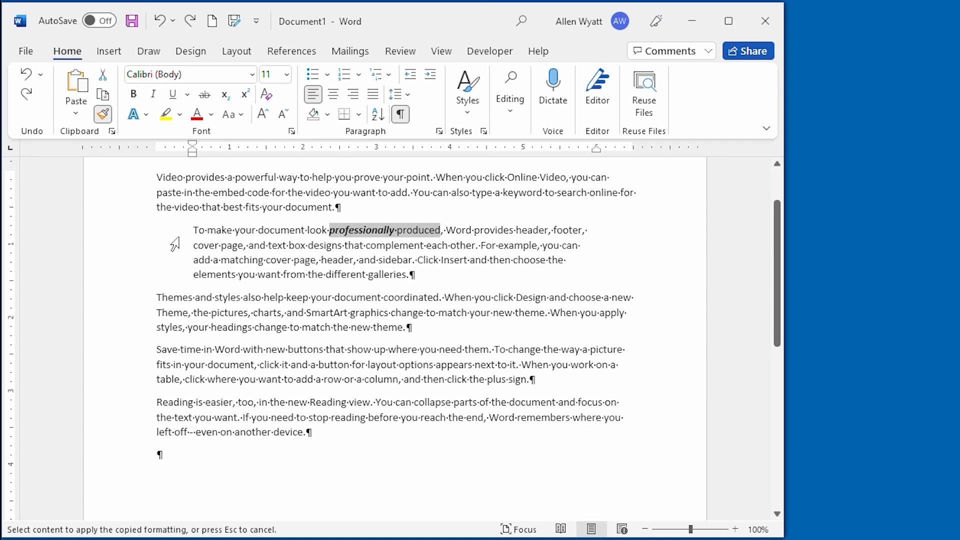
mouse_move(426, 210)
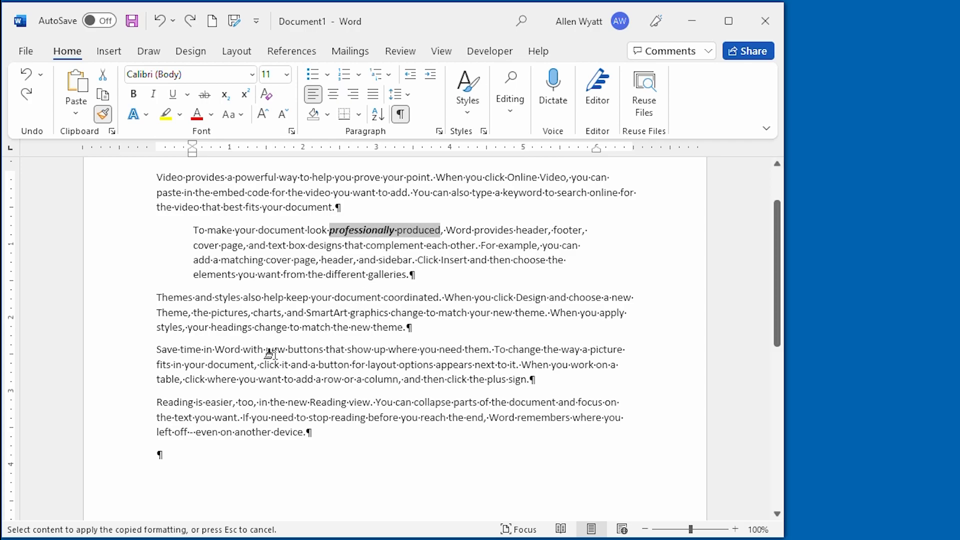
mouse_move(263, 351)
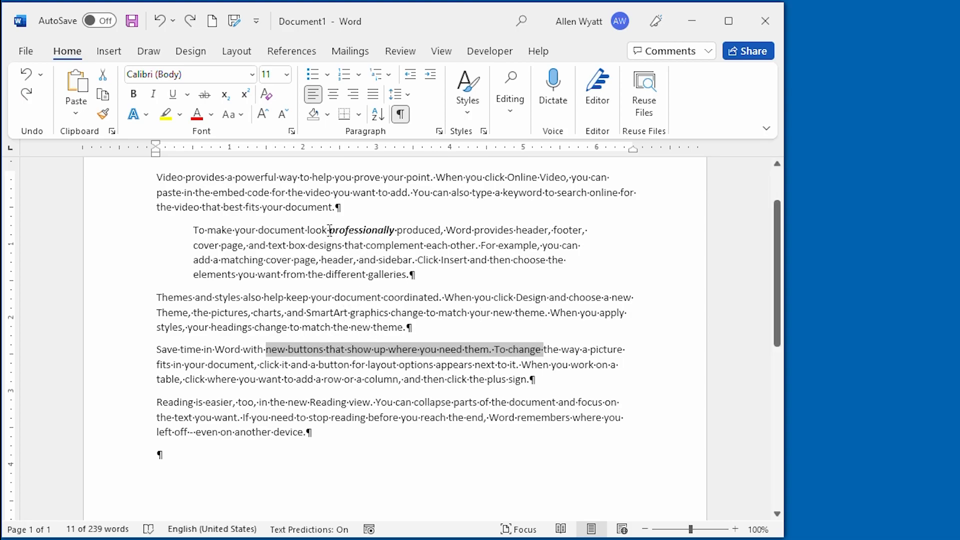
Step: Reselect 'professionally' and copy its bold italic formatting for several phrases
left_click(345, 232)
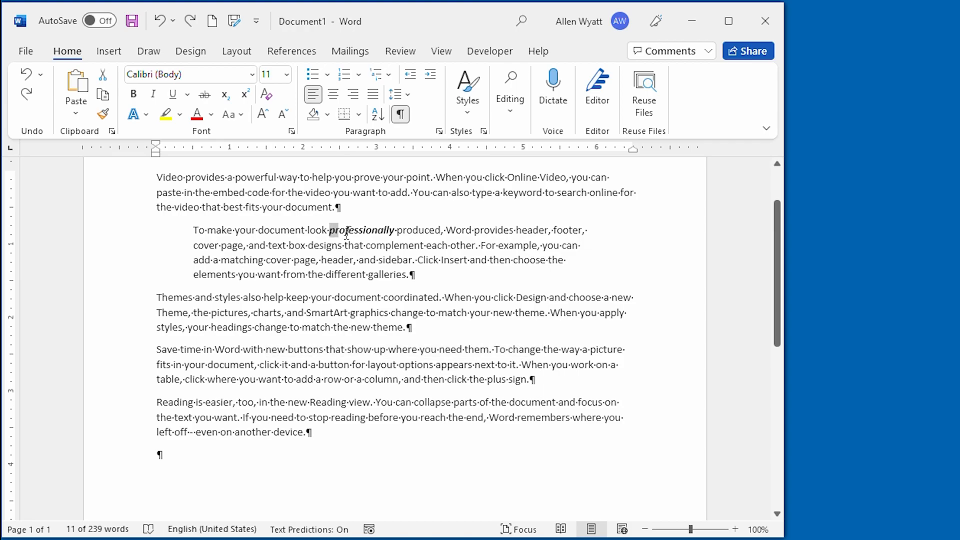
double_click(361, 230)
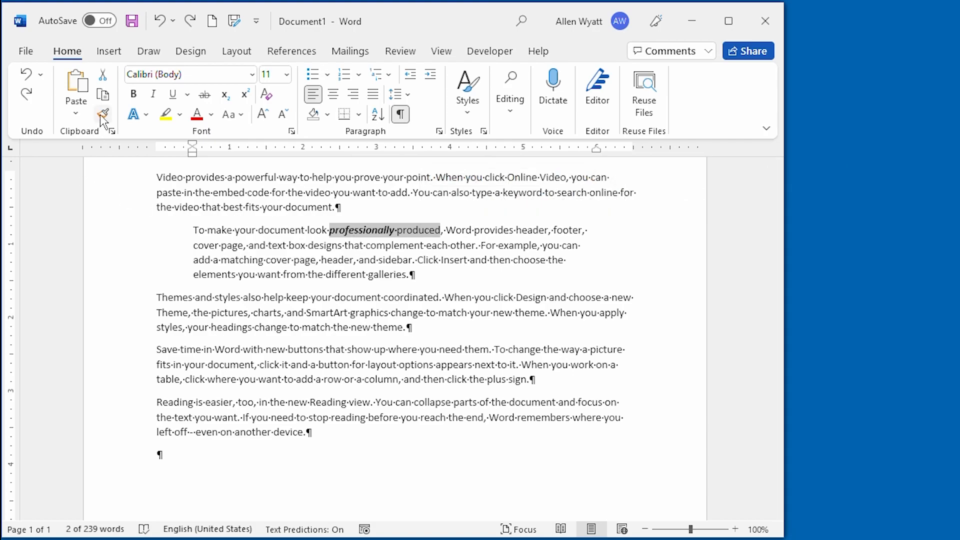
left_click(102, 115)
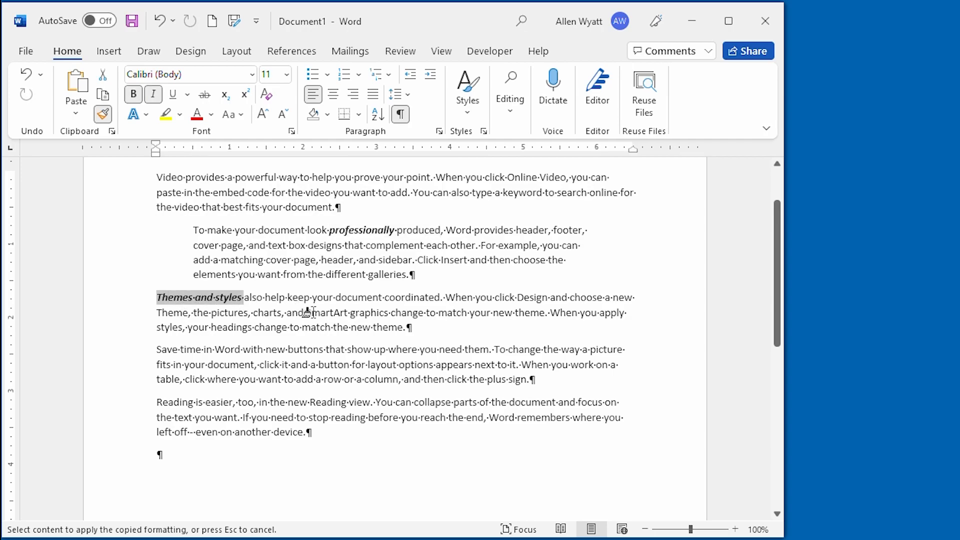
mouse_move(449, 300)
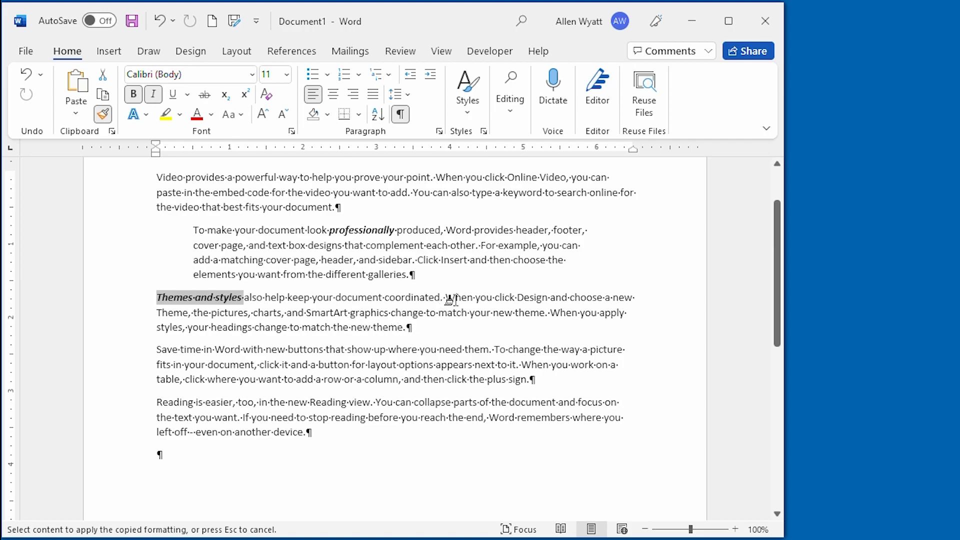
mouse_move(454, 276)
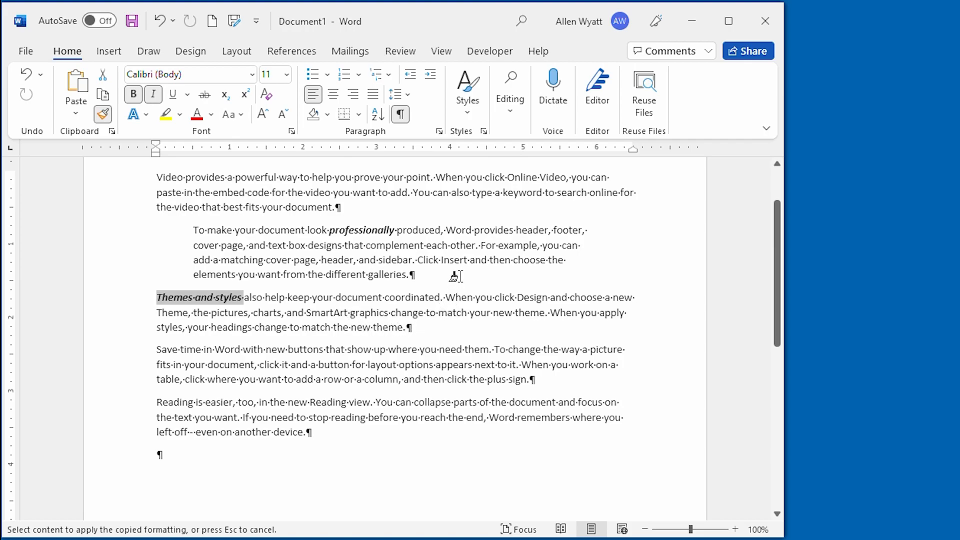
mouse_move(460, 280)
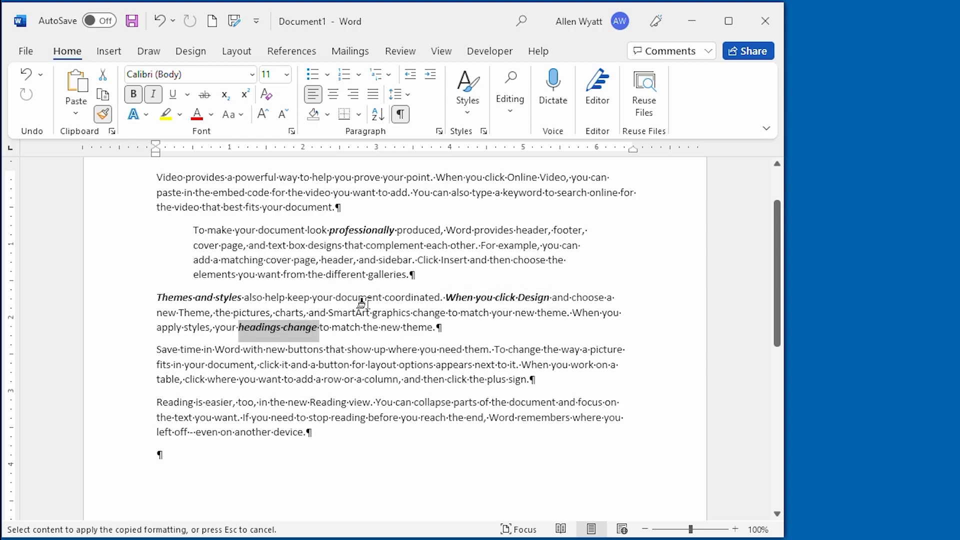
mouse_move(442, 276)
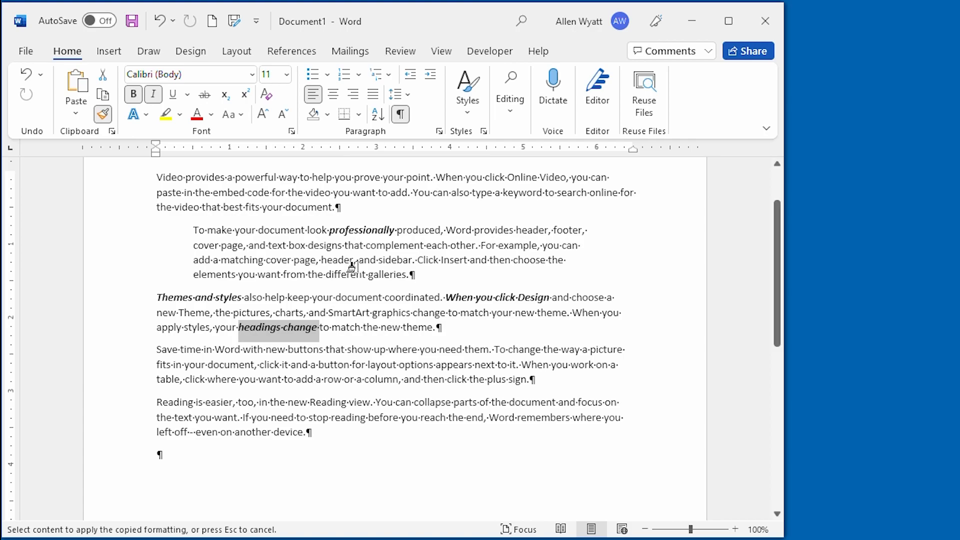
mouse_move(148, 183)
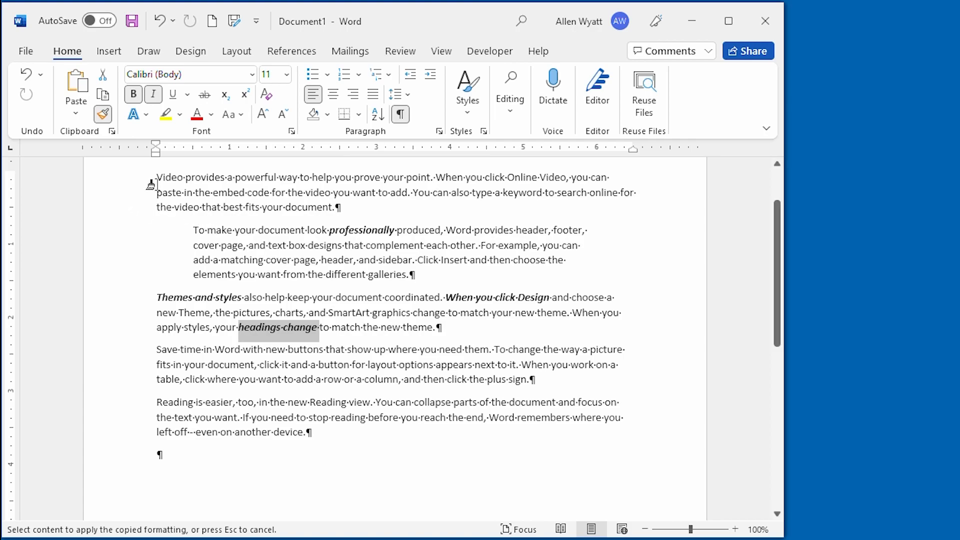
mouse_move(404, 200)
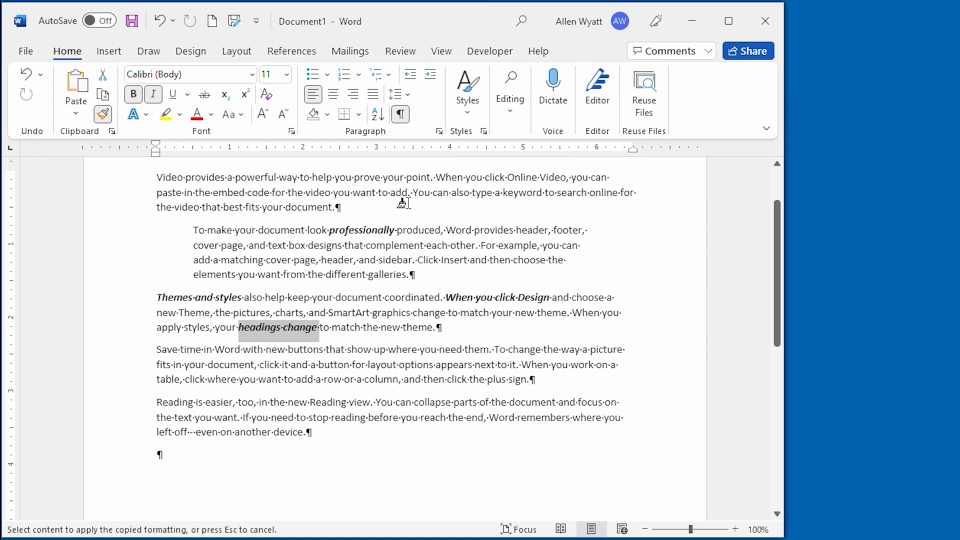
mouse_move(402, 210)
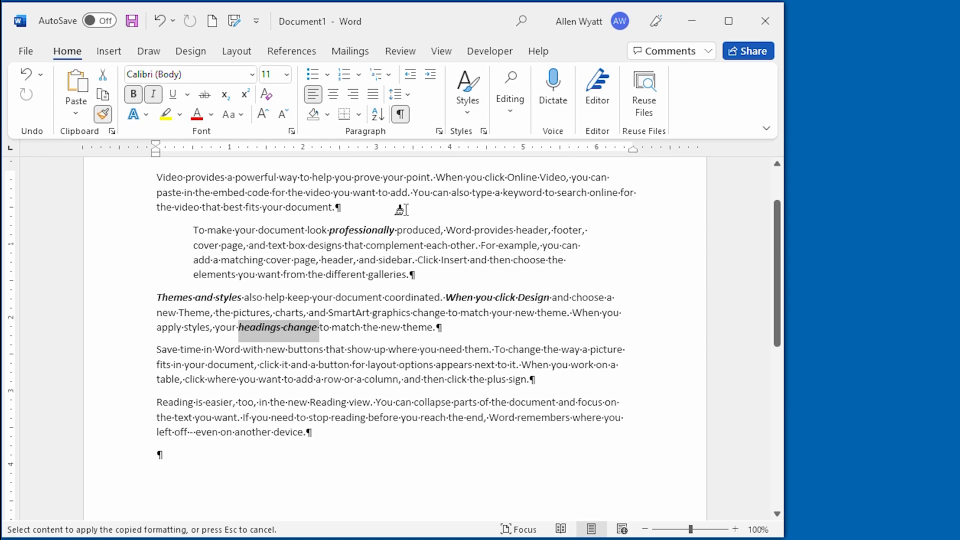